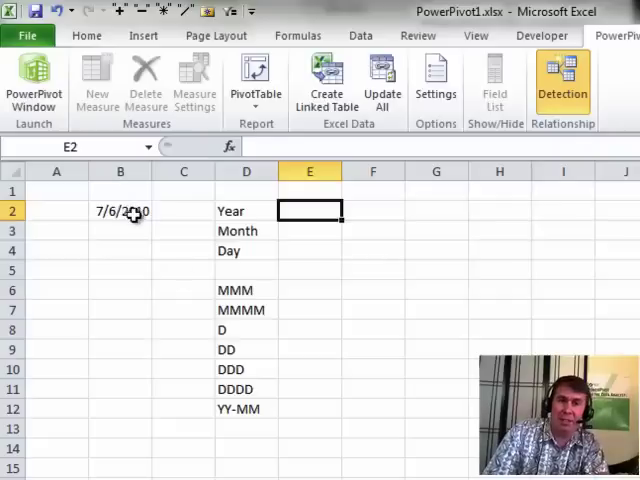
{"action": "mouse_move", "coordinate": [154, 416]}
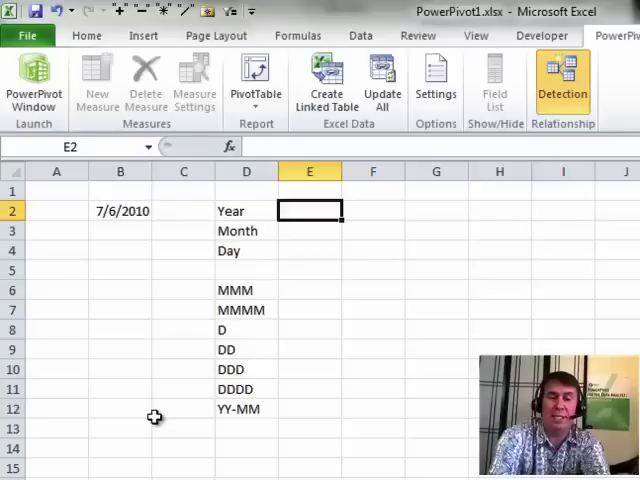
- Enter =YEAR, =MONTH and =DAY formulas on B2, giving 2010, 7 and 6
{"action": "type", "text": "=YEAR("}
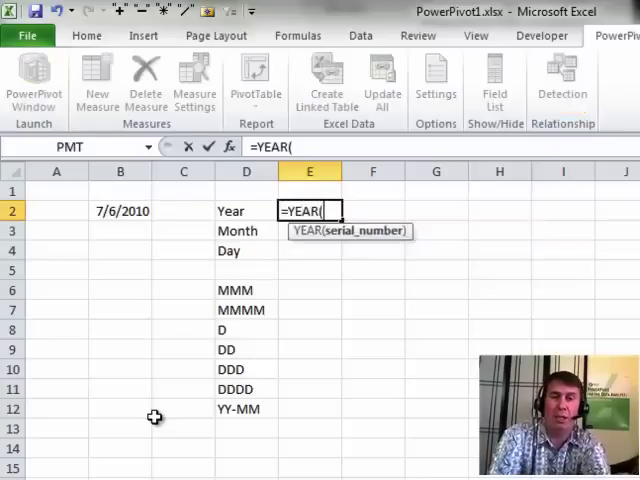
{"action": "key", "text": "Return"}
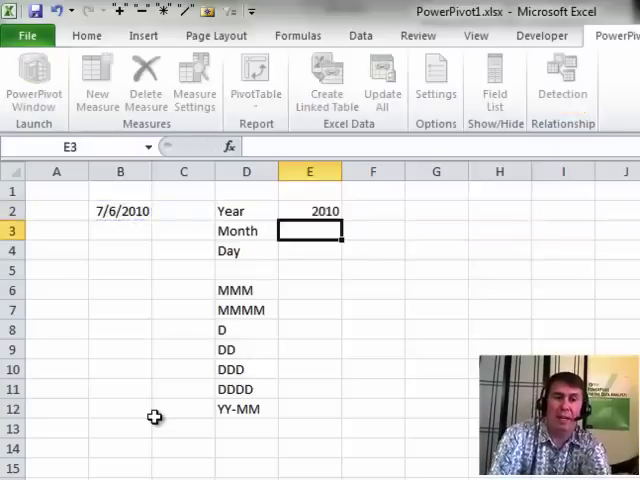
{"action": "type", "text": "=MONTH(B2"}
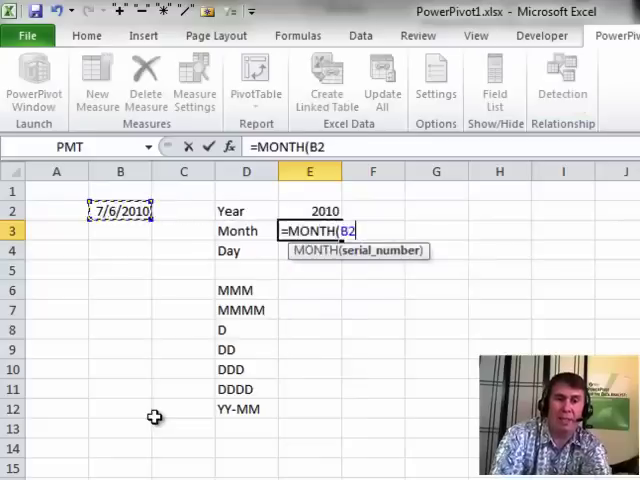
{"action": "key", "text": "Return"}
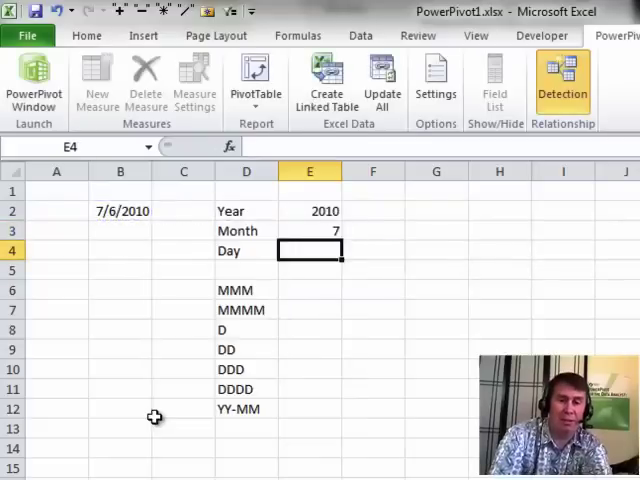
{"action": "type", "text": "=DAY(B2"}
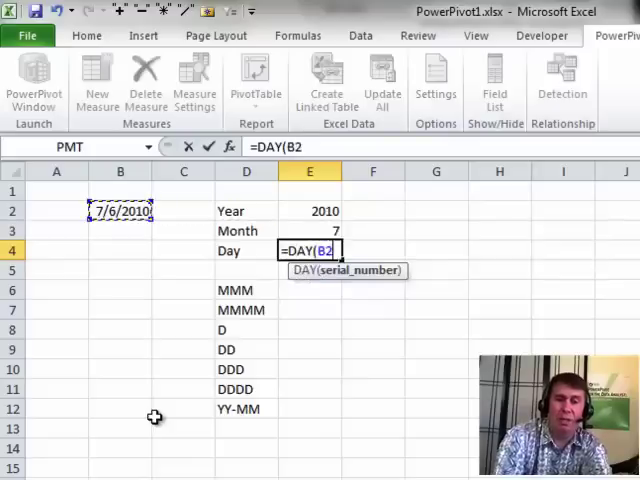
{"action": "key", "text": "Return"}
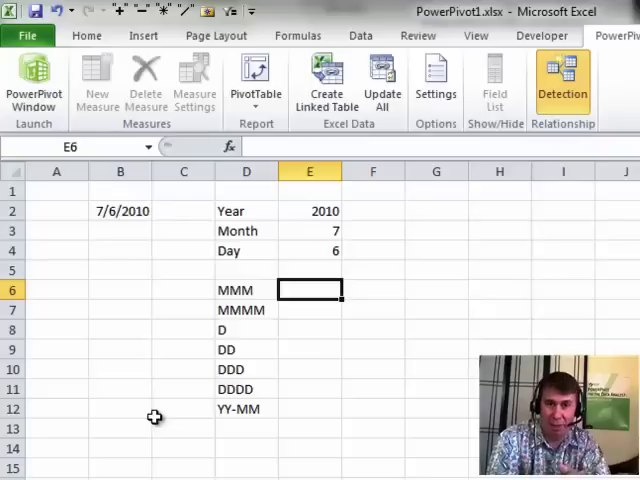
- Enter =TEXT($B$2,D6) in E6 so the MMM code shows Jul
{"action": "type", "text": "=TEXT(E5"}
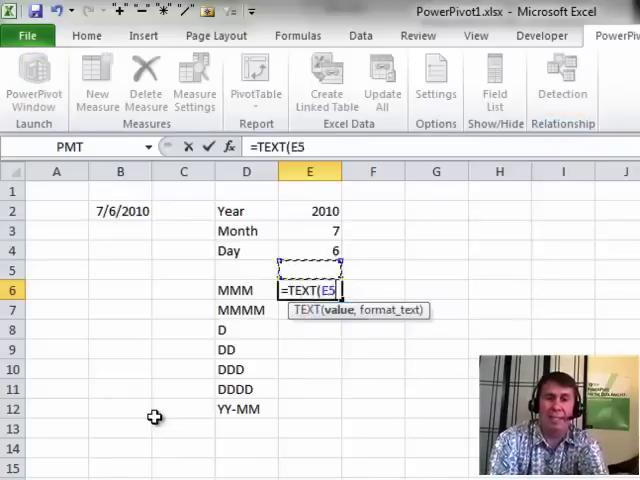
{"action": "left_click", "coordinate": [120, 210]}
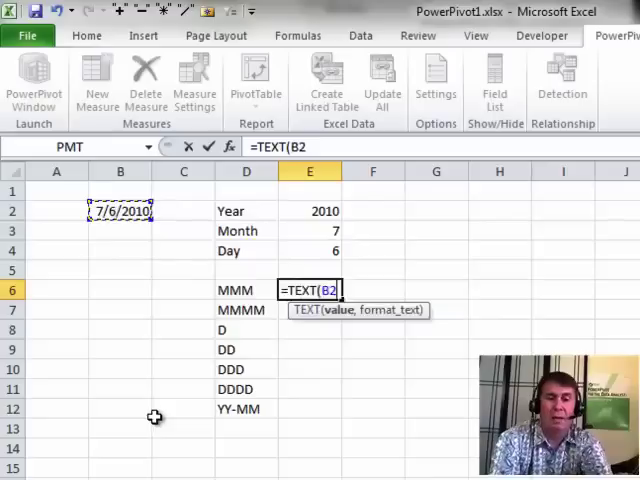
{"action": "key", "text": "f4"}
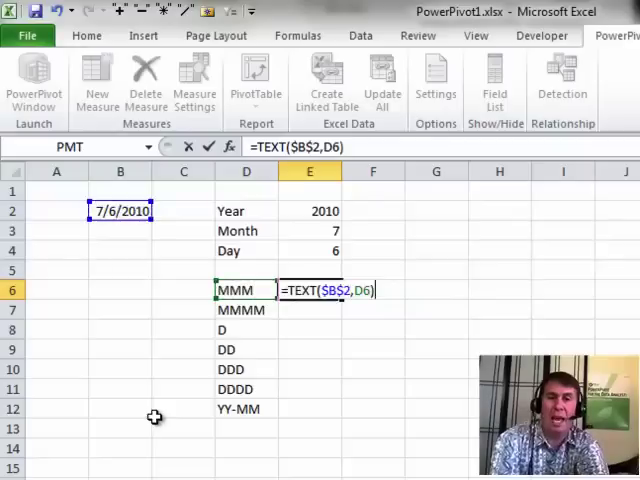
{"action": "key", "text": "Return"}
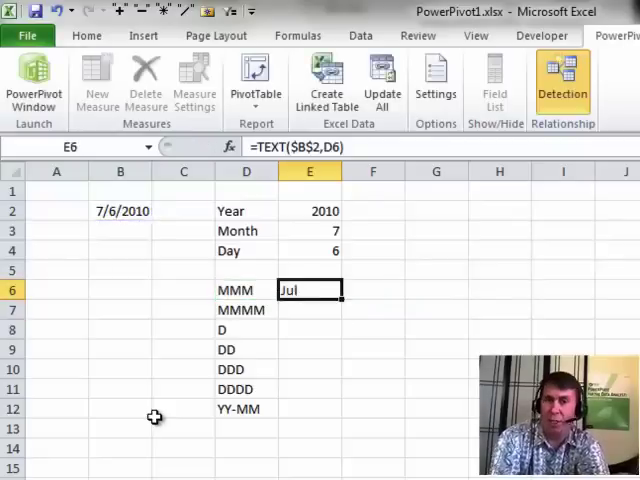
{"action": "mouse_move", "coordinate": [330, 314]}
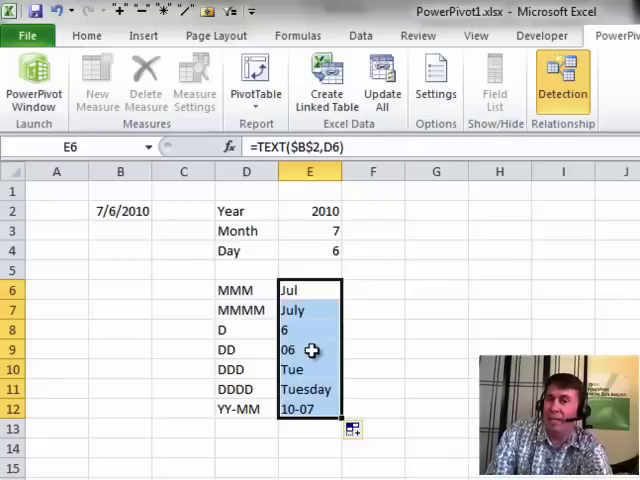
{"action": "mouse_move", "coordinate": [305, 338]}
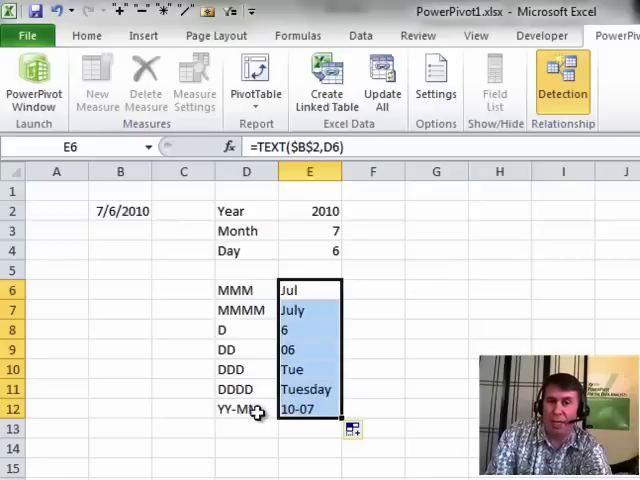
- Edit the YY-MM format code in D12 to YY-MMM
{"action": "left_click", "coordinate": [245, 408]}
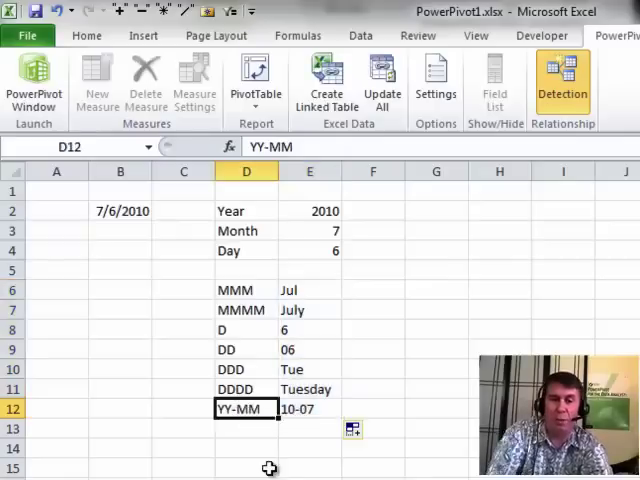
{"action": "double_click", "coordinate": [245, 408]}
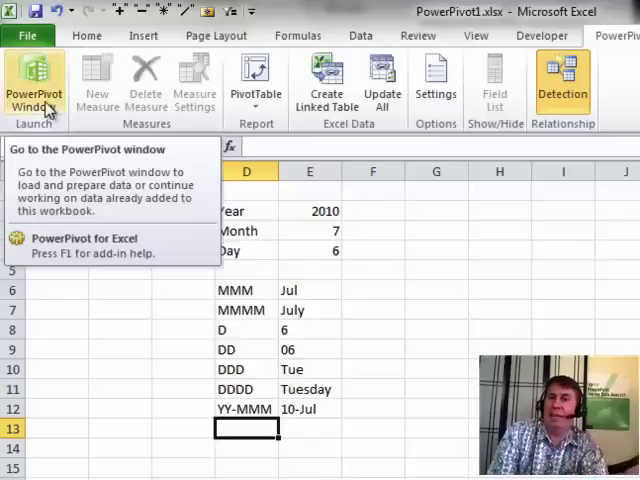
- In the PowerPivot window, start a calculated column beside Revenue with a YEAR formula on Date
{"action": "left_click", "coordinate": [34, 85]}
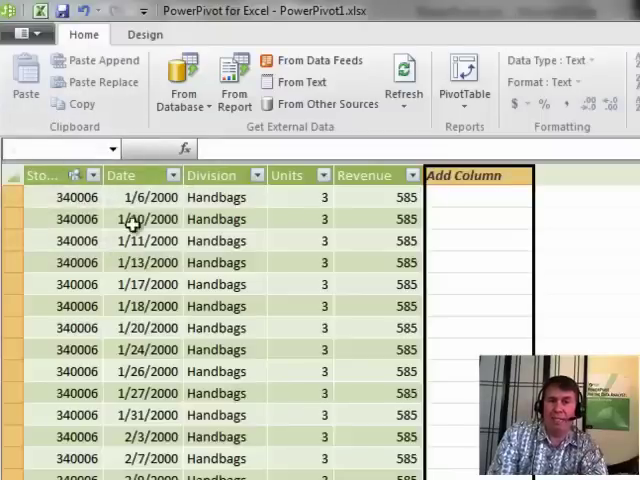
{"action": "mouse_move", "coordinate": [447, 201]}
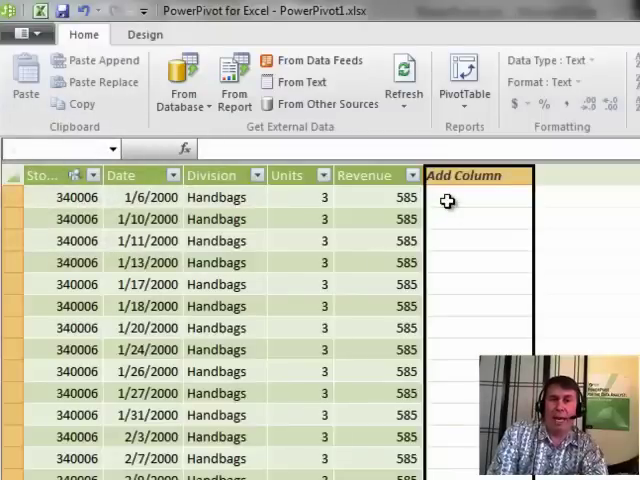
{"action": "left_click", "coordinate": [478, 197]}
{"action": "type", "text": "="}
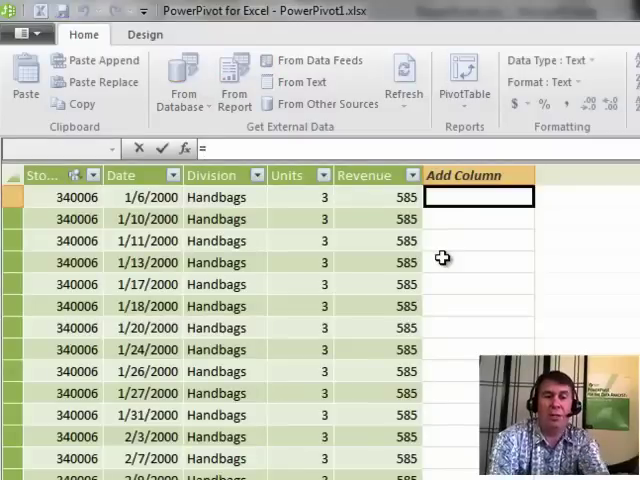
{"action": "type", "text": "Y"}
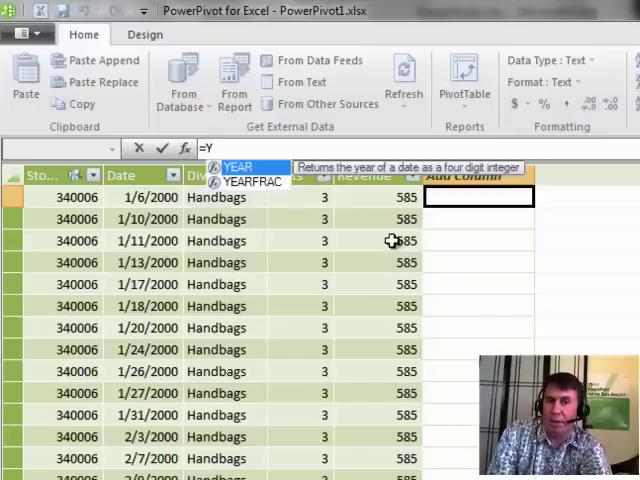
{"action": "mouse_move", "coordinate": [272, 260]}
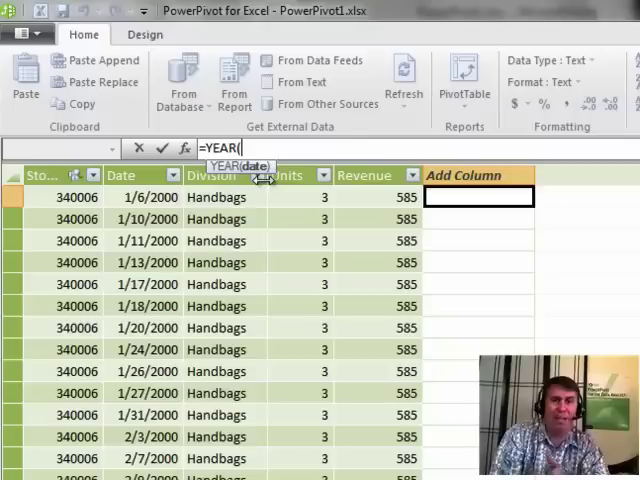
{"action": "mouse_move", "coordinate": [180, 203]}
{"action": "type", "text": "demo[Date])"}
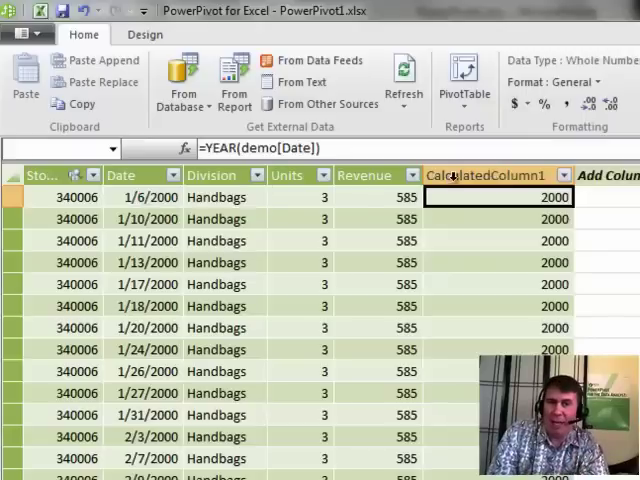
- Rename CalculatedColumn1 to Year
{"action": "right_click", "coordinate": [497, 175]}
{"action": "type", "text": "Year"}
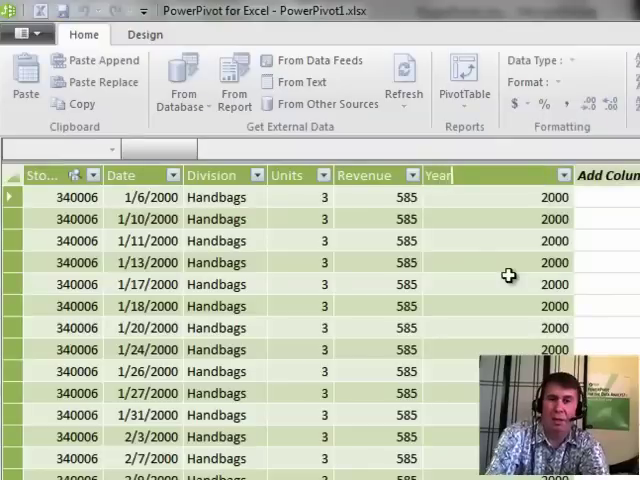
{"action": "left_click", "coordinate": [497, 197]}
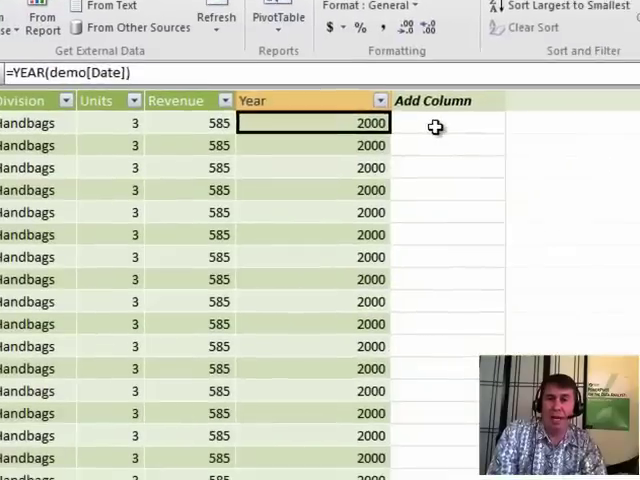
- Add a calculated column beside Year with =FORMAT(demo[Date],"MMMM") for full month names
{"action": "left_click", "coordinate": [447, 122]}
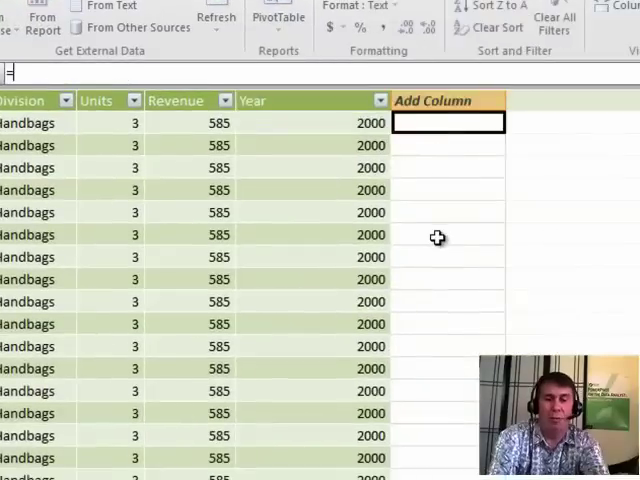
{"action": "type", "text": "=FORMAT"}
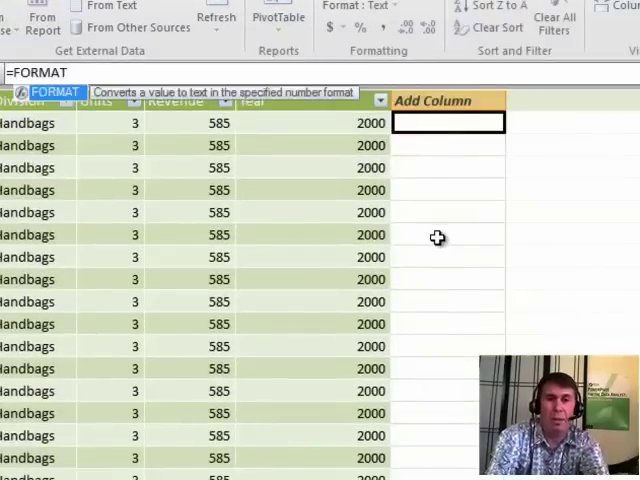
{"action": "type", "text": "("}
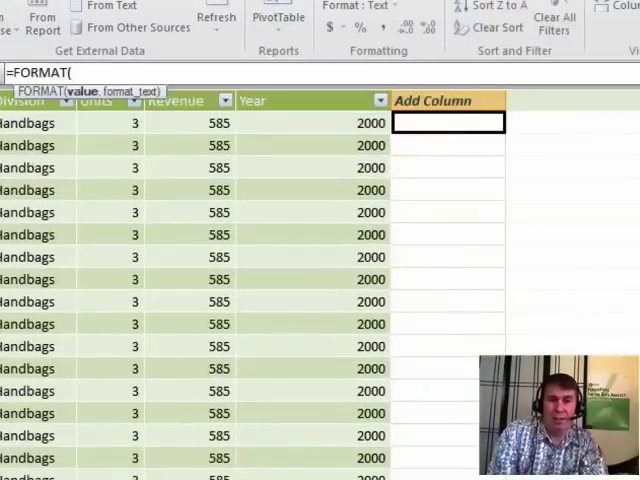
{"action": "type", "text": "demo[Date]"}
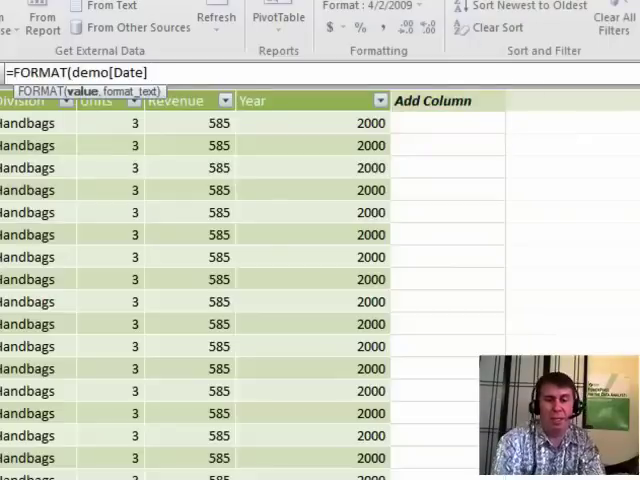
{"action": "type", "text": ",\""}
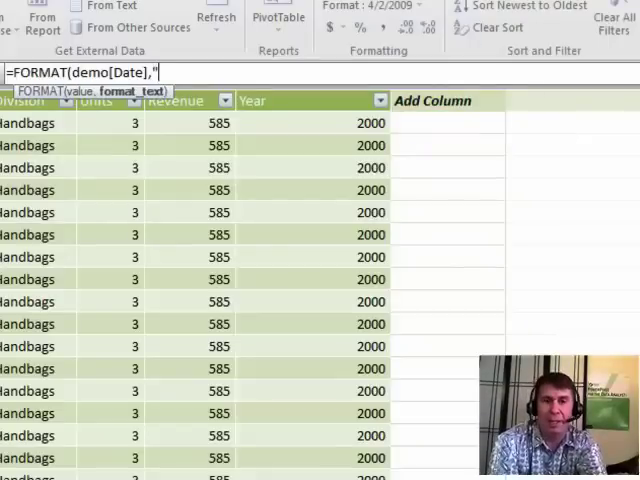
{"action": "type", "text": "MMMM"}
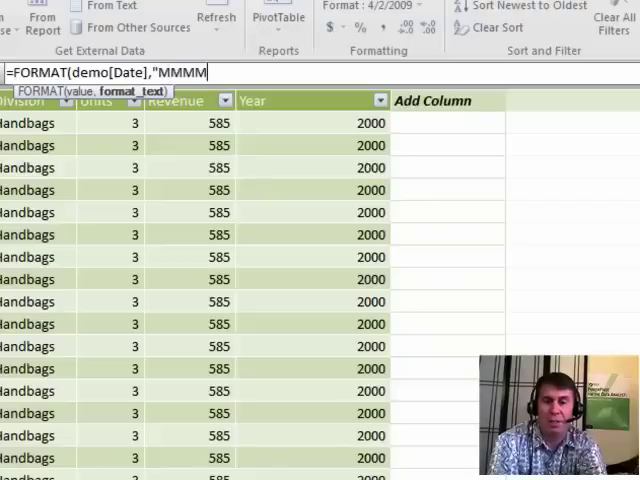
{"action": "type", "text": "\")"}
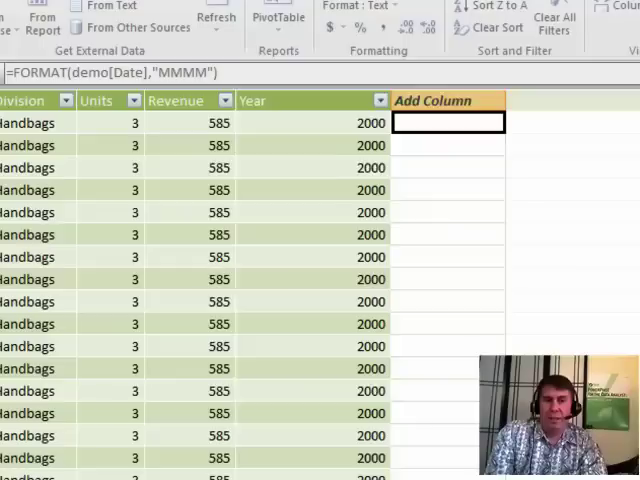
{"action": "key", "text": "Return"}
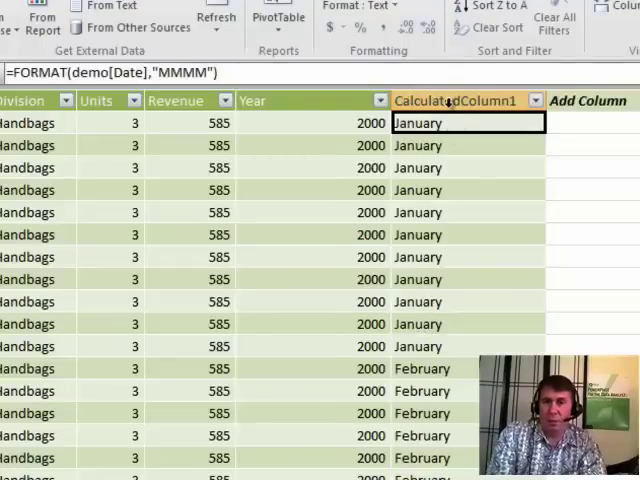
- Rename the month-name calculated column to Month
{"action": "right_click", "coordinate": [470, 100]}
{"action": "type", "text": "Month"}
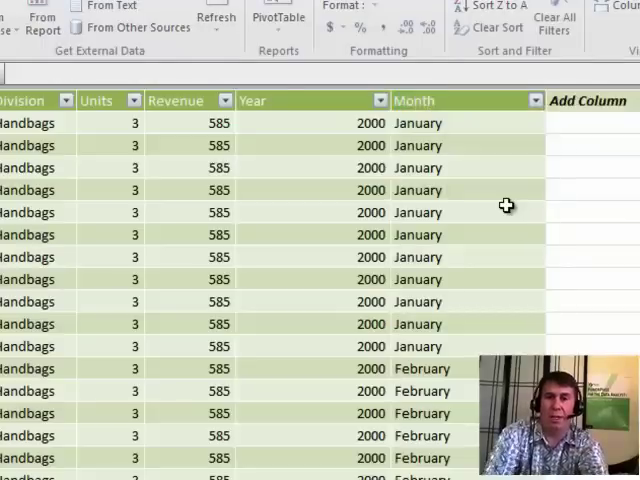
{"action": "left_click", "coordinate": [465, 122]}
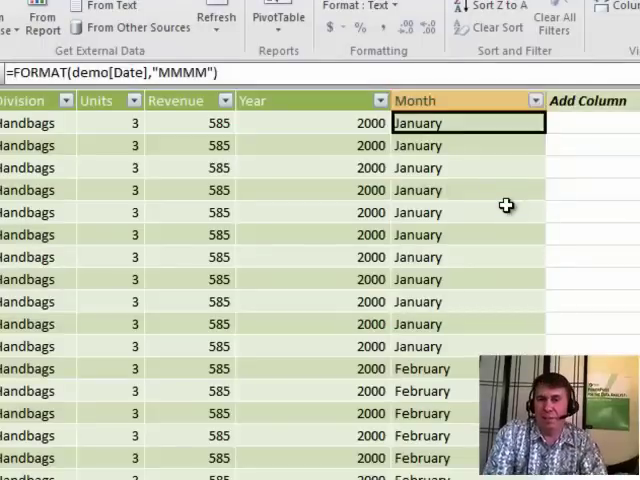
{"action": "mouse_move", "coordinate": [461, 167]}
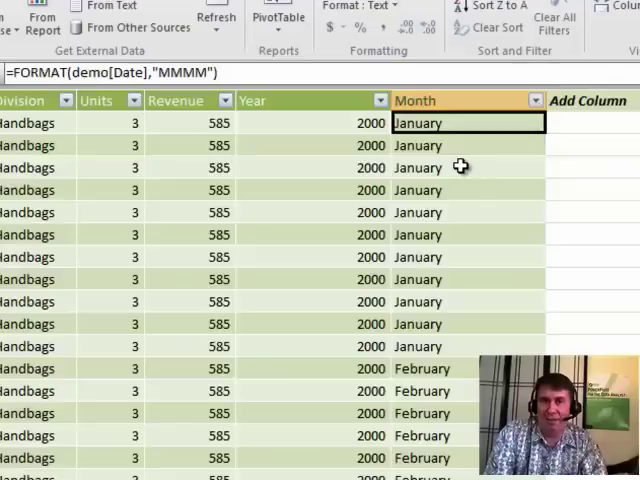
{"action": "mouse_move", "coordinate": [302, 345]}
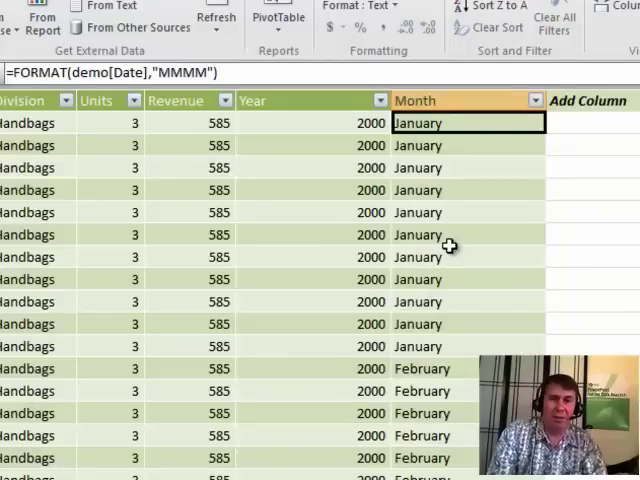
{"action": "mouse_move", "coordinate": [362, 190]}
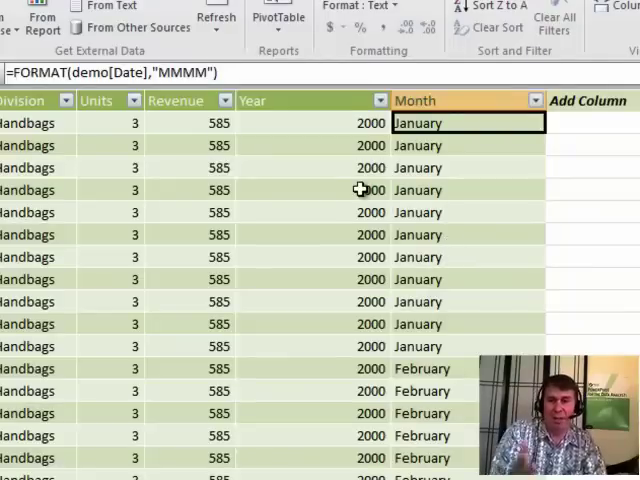